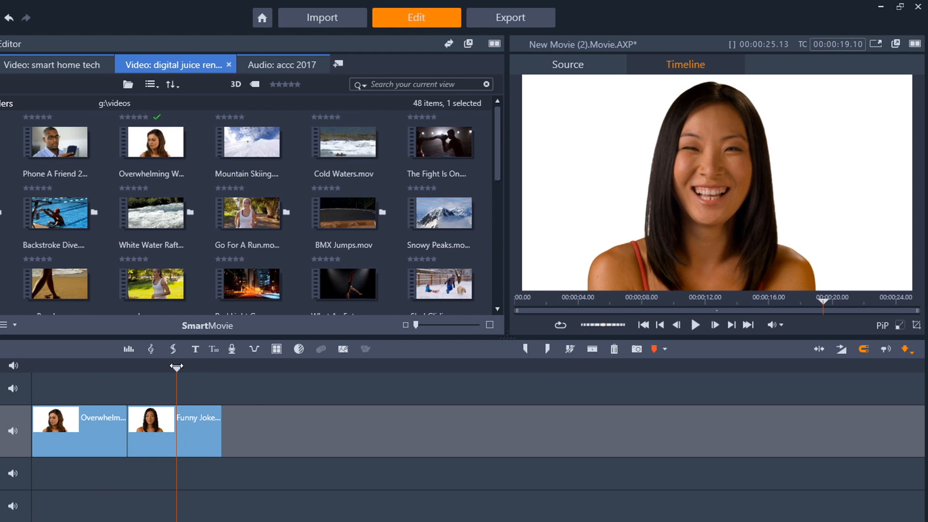
mouse_move(245, 394)
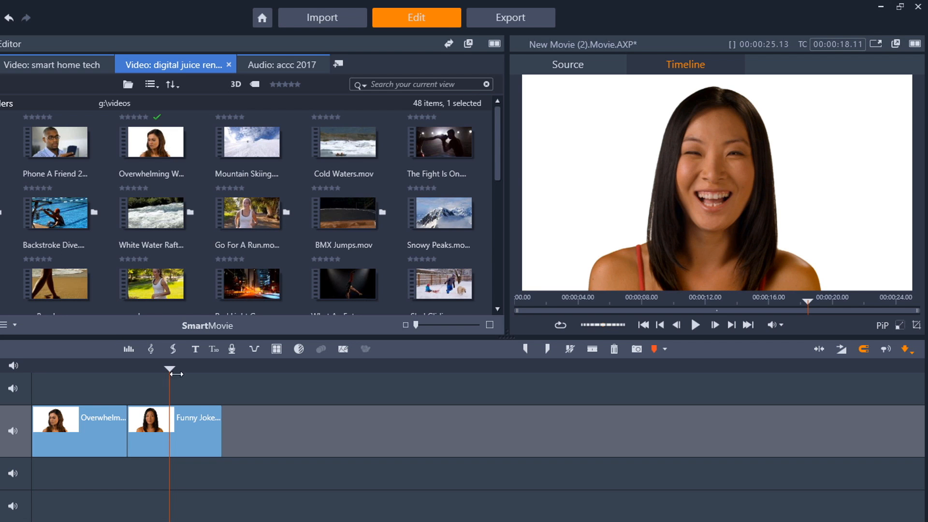
Add a library tab and show the New transitions category containing Morph Transition.
left_click_drag(170, 370, 118, 371)
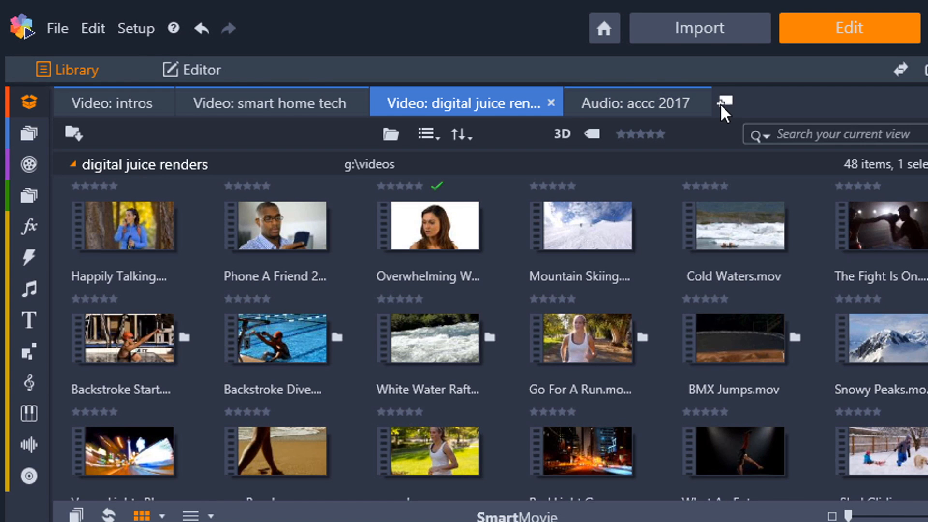
mouse_move(721, 102)
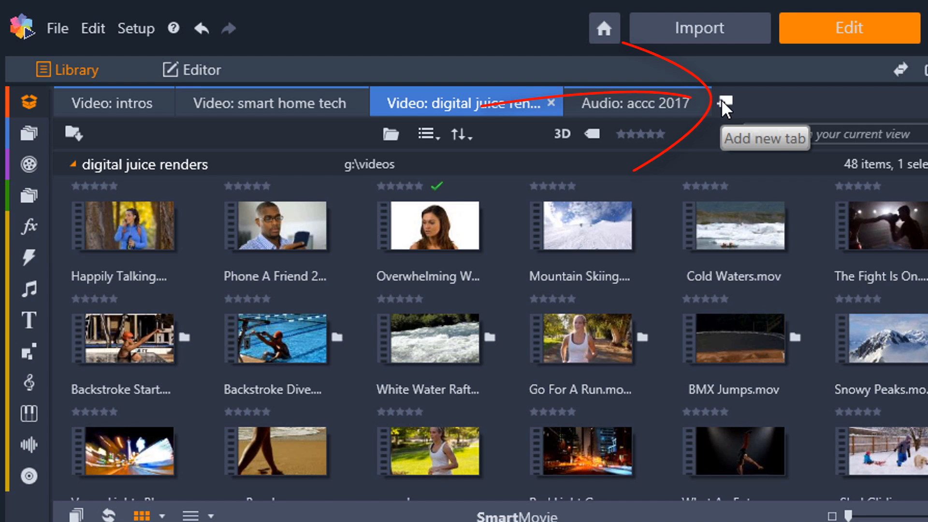
left_click(724, 102)
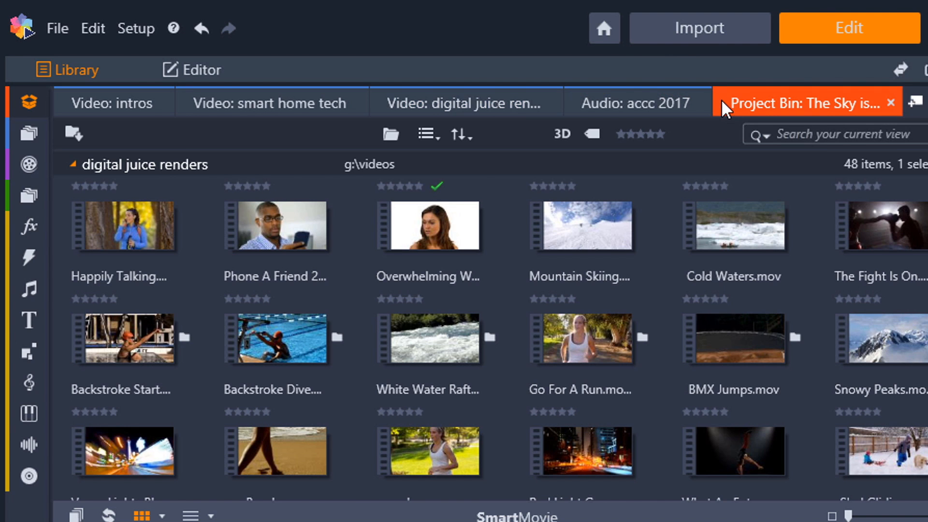
left_click(805, 103)
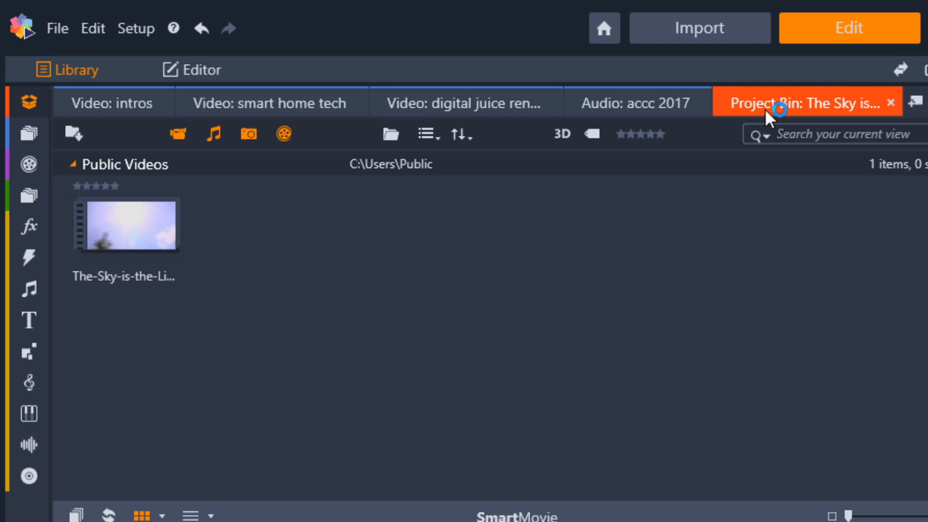
left_click(28, 257)
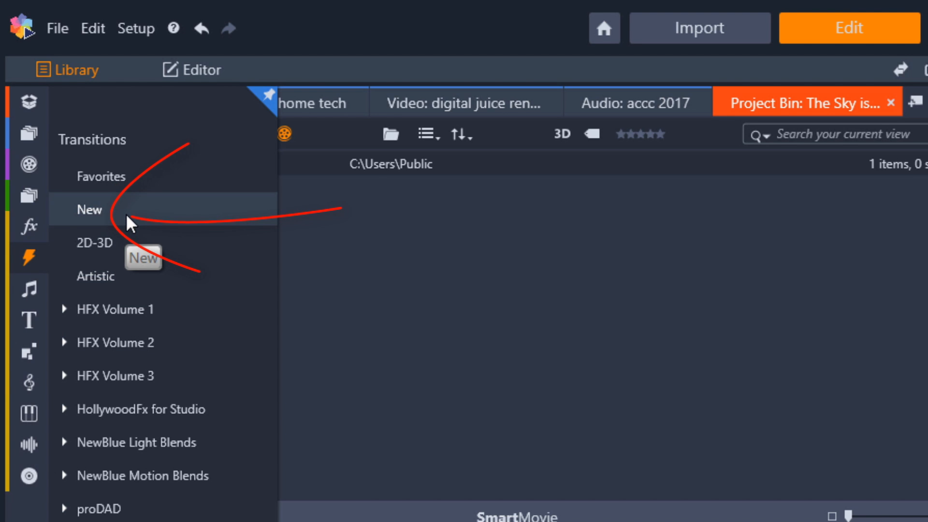
left_click(89, 210)
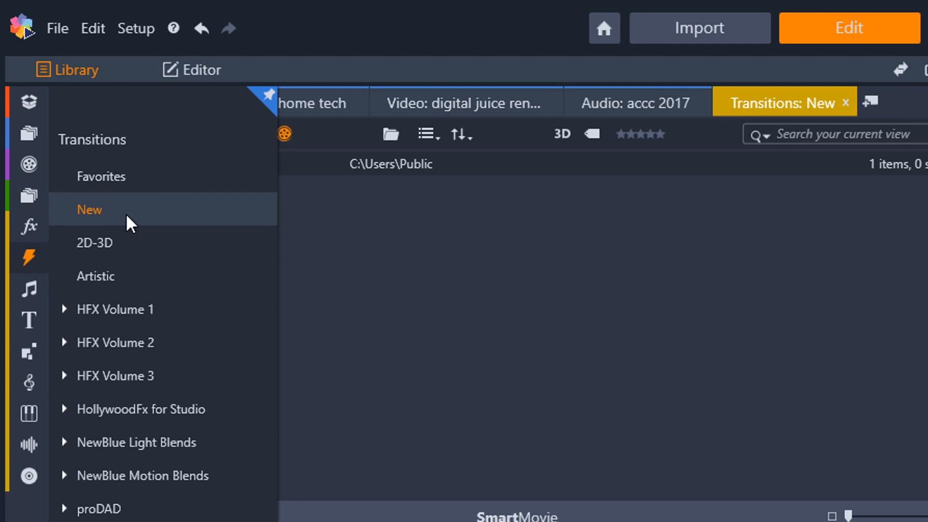
left_click(89, 209)
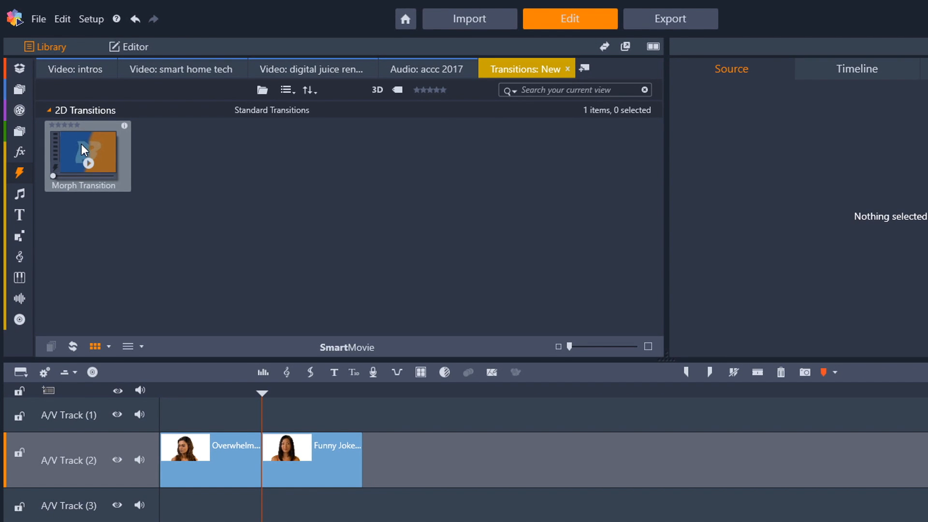
mouse_move(76, 152)
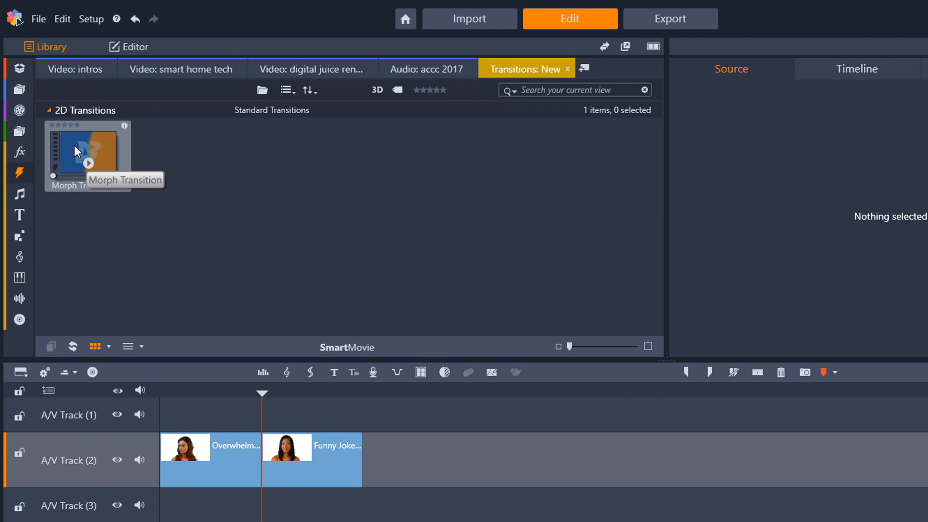
Place Morph Transition on the cut between the Overwhelming Worry and Funny Joke clips.
left_click(87, 151)
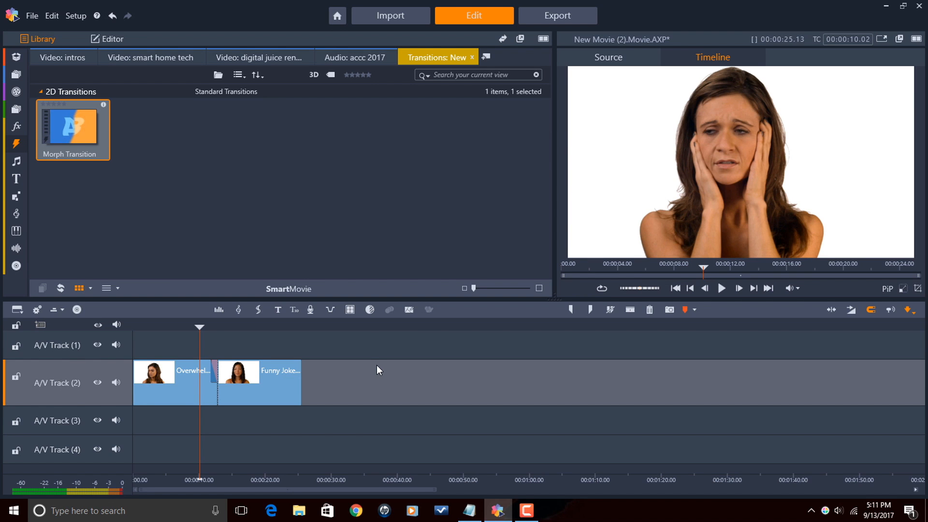
mouse_move(379, 372)
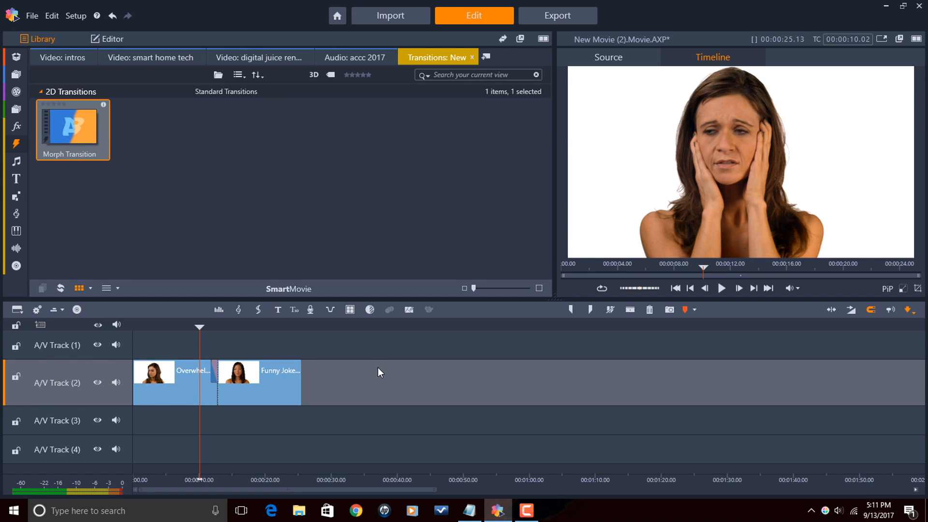
mouse_move(363, 381)
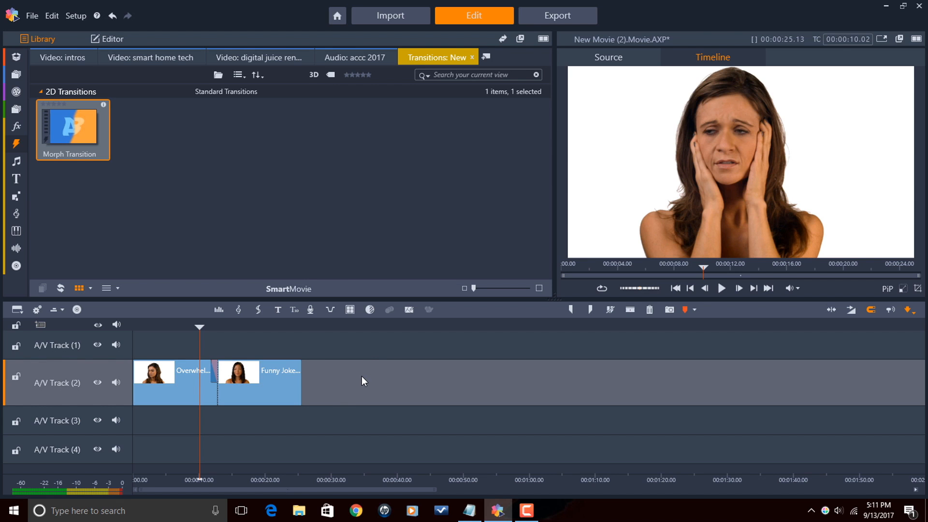
mouse_move(212, 374)
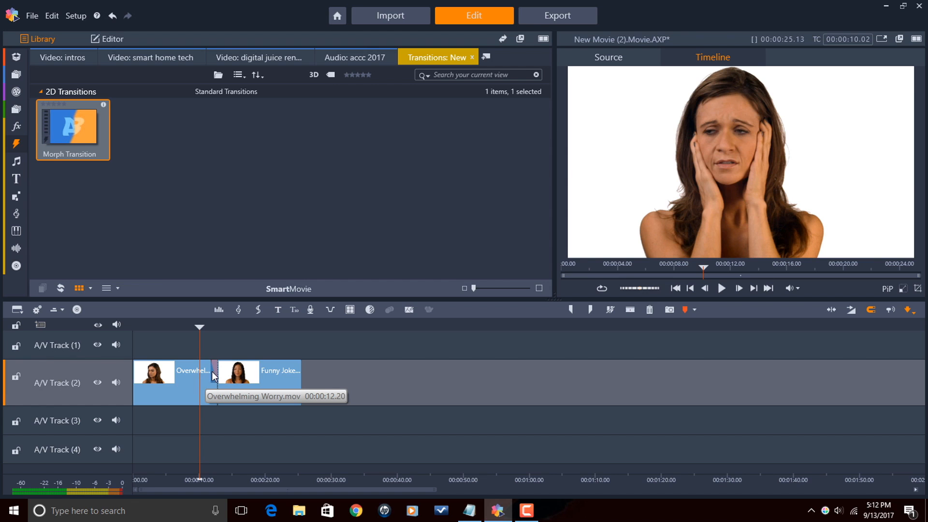
left_click(111, 38)
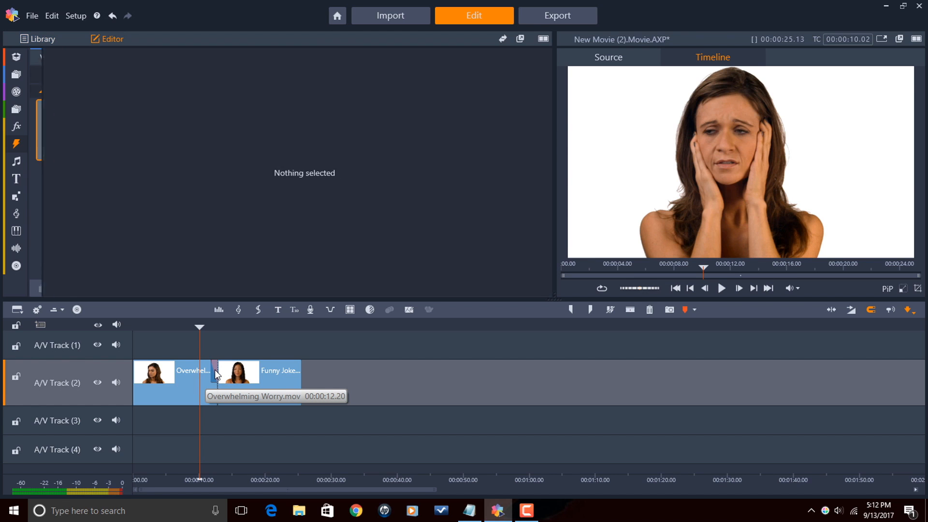
mouse_move(39, 49)
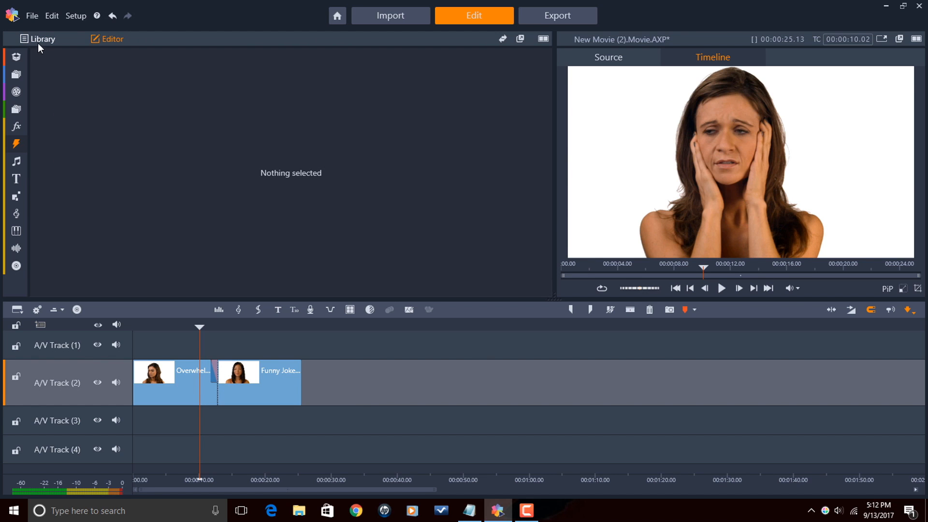
left_click(42, 39)
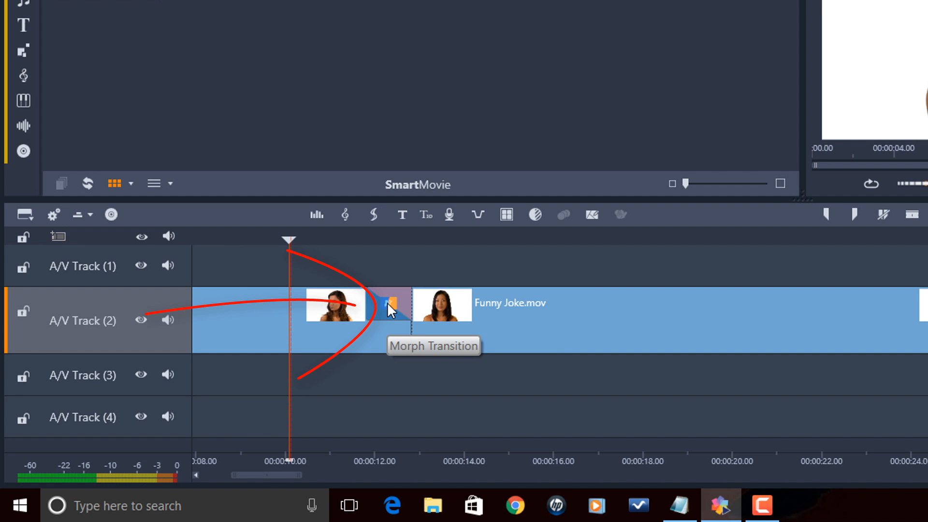
Bring up the Morph Transition settings showing a 01.00 duration with Reverse unchecked.
double_click(389, 307)
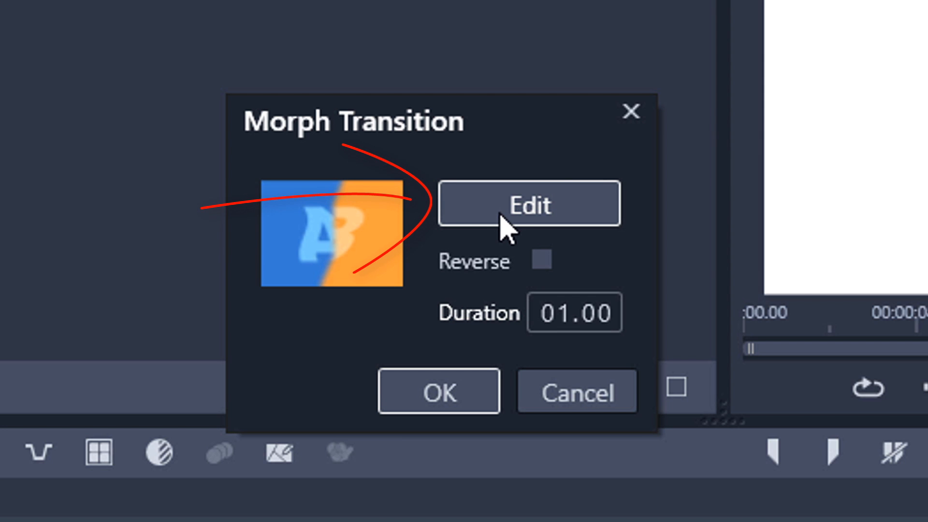
left_click(529, 203)
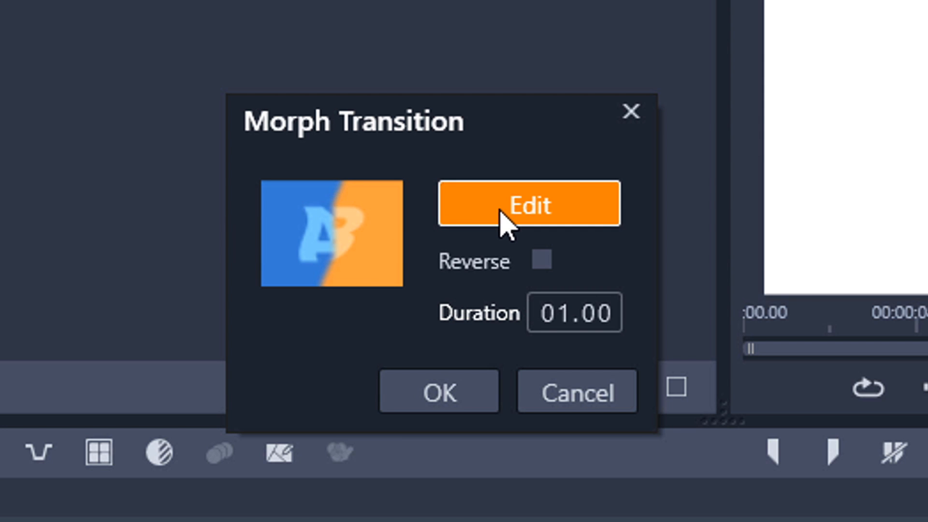
Launch the Morph Transition Editor and scrub its preview to see one woman blend into the other.
left_click(529, 204)
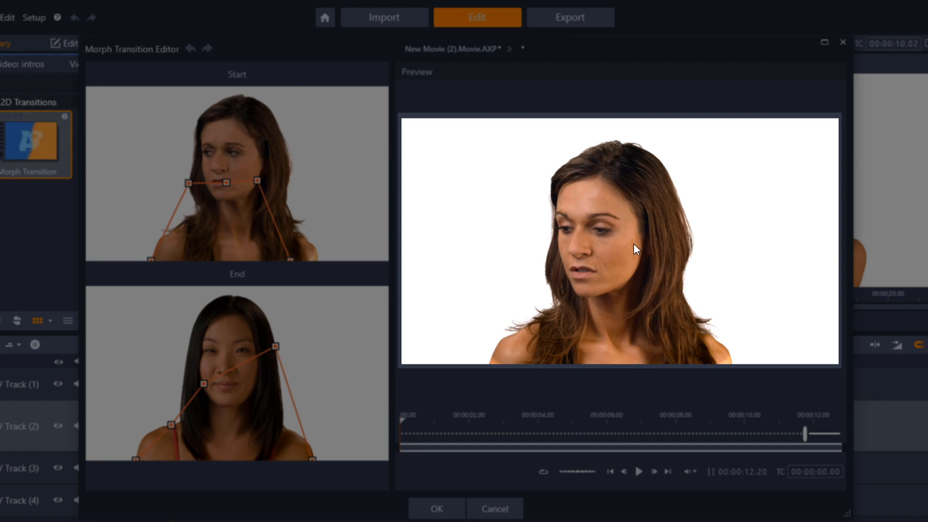
mouse_move(585, 237)
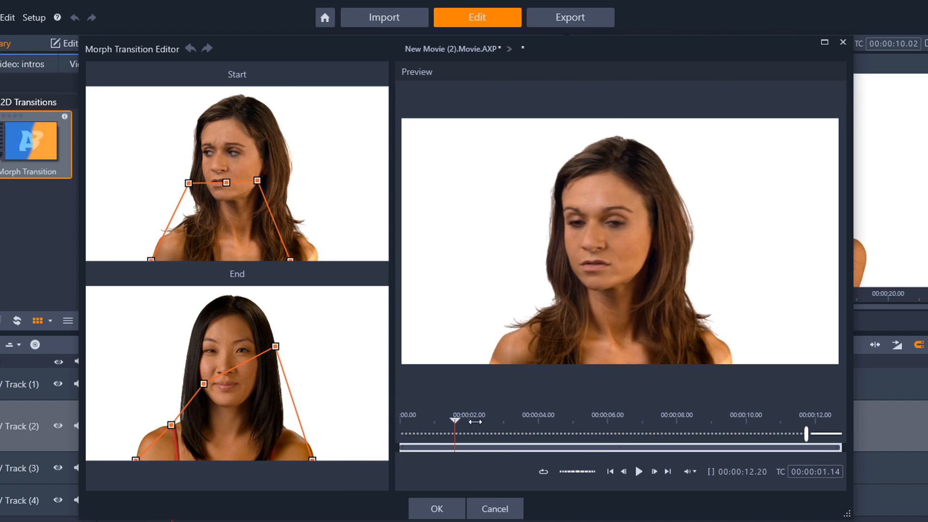
left_click_drag(456, 421, 806, 422)
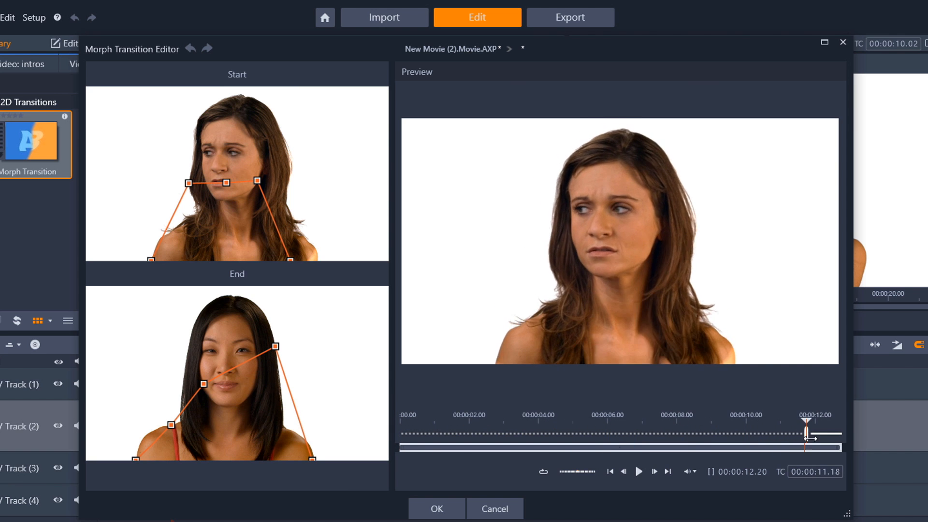
left_click_drag(806, 433, 834, 433)
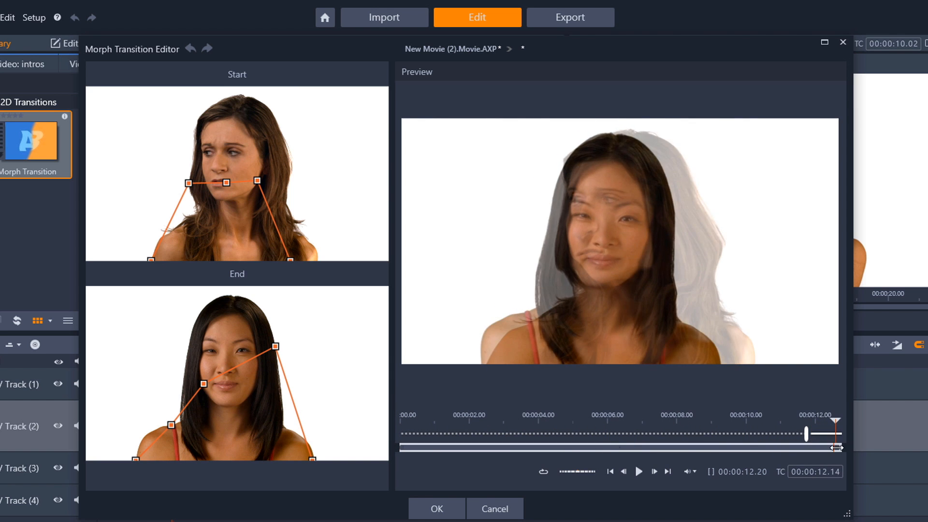
left_click_drag(835, 433, 808, 433)
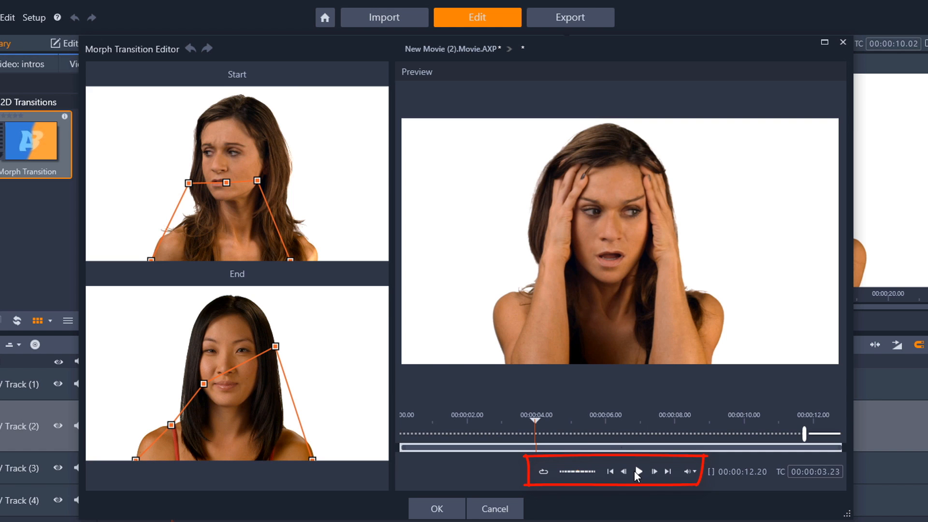
mouse_move(668, 478)
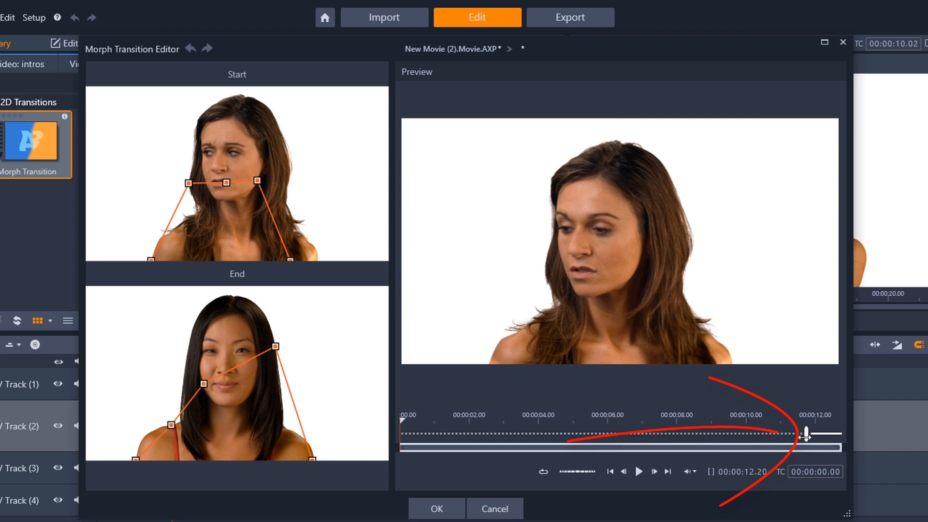
mouse_move(805, 434)
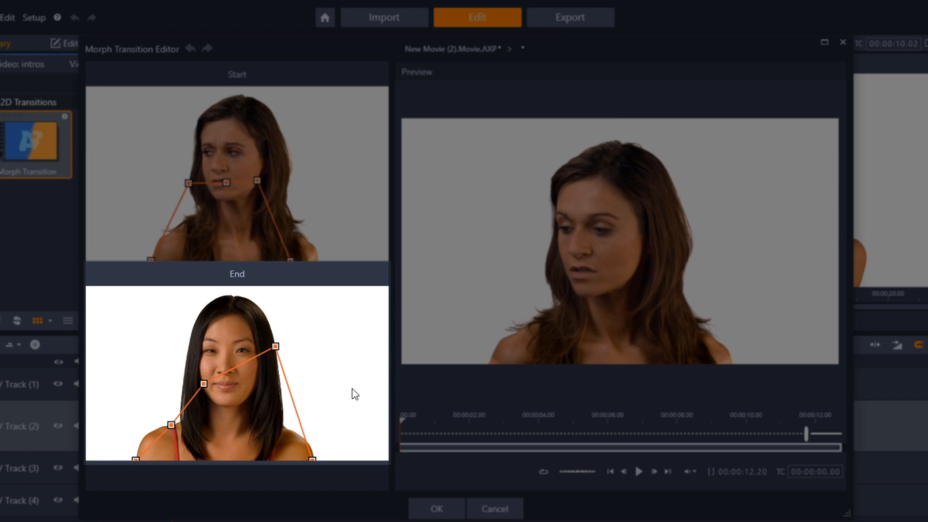
mouse_move(349, 366)
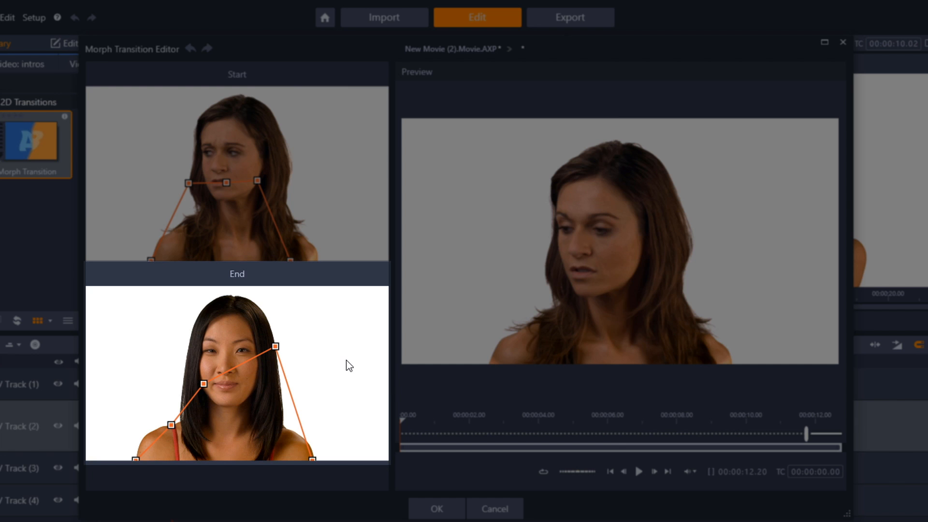
mouse_move(348, 380)
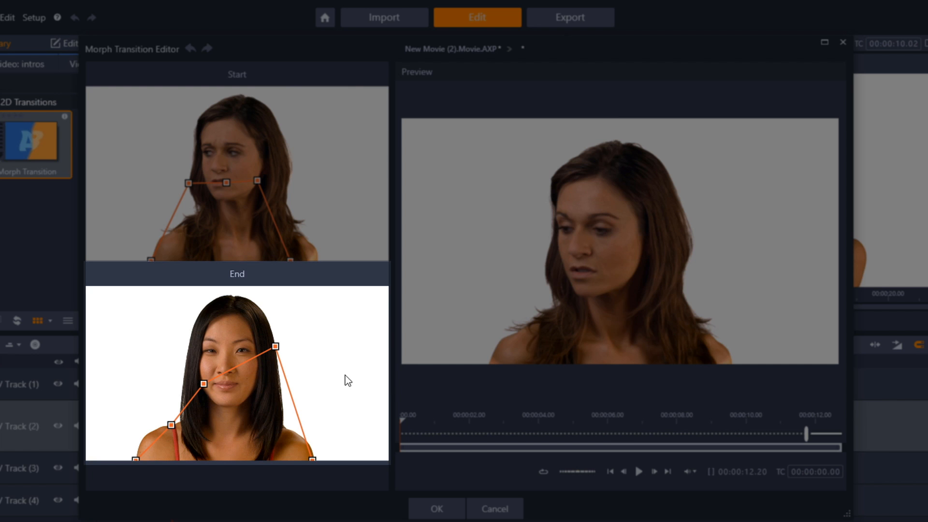
mouse_move(333, 375)
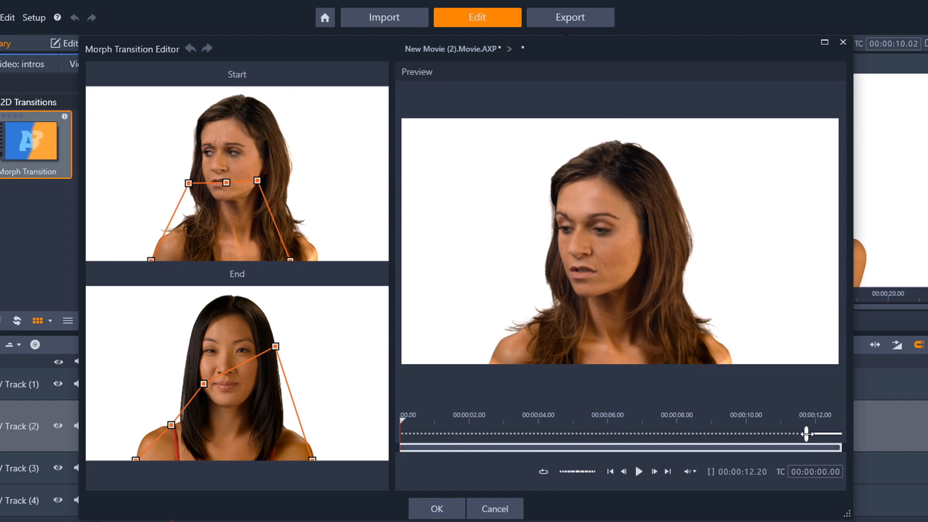
mouse_move(806, 433)
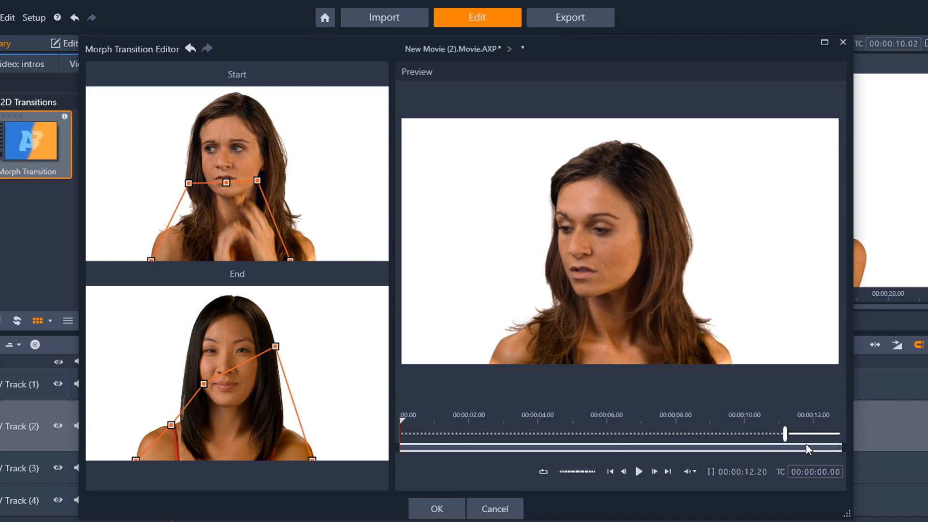
mouse_move(281, 233)
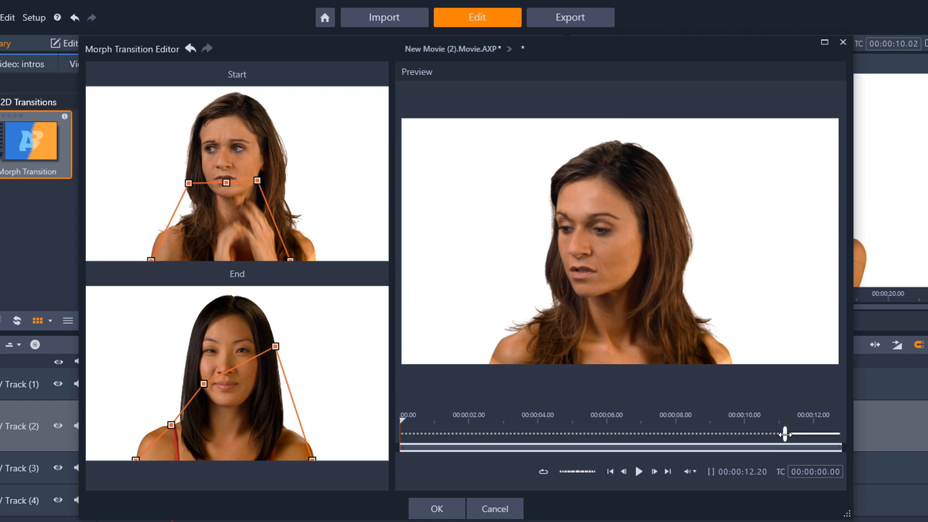
mouse_move(784, 434)
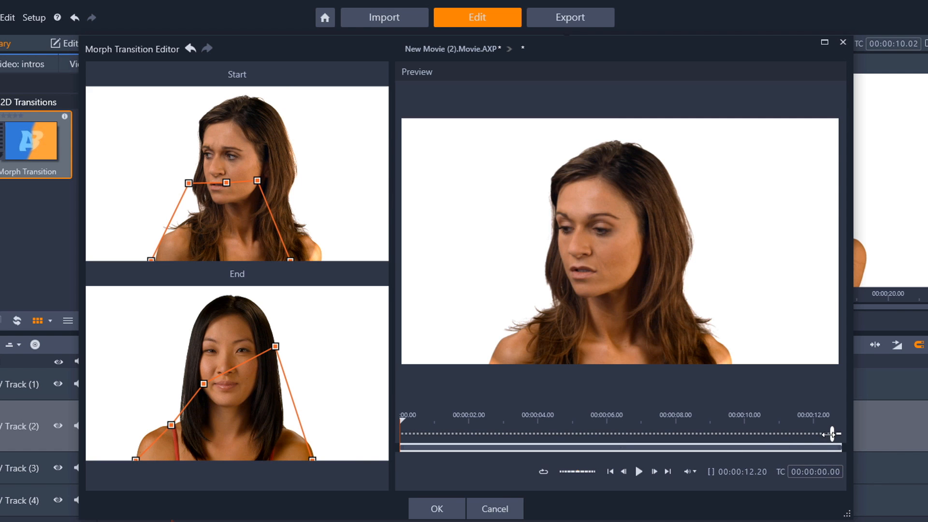
mouse_move(830, 434)
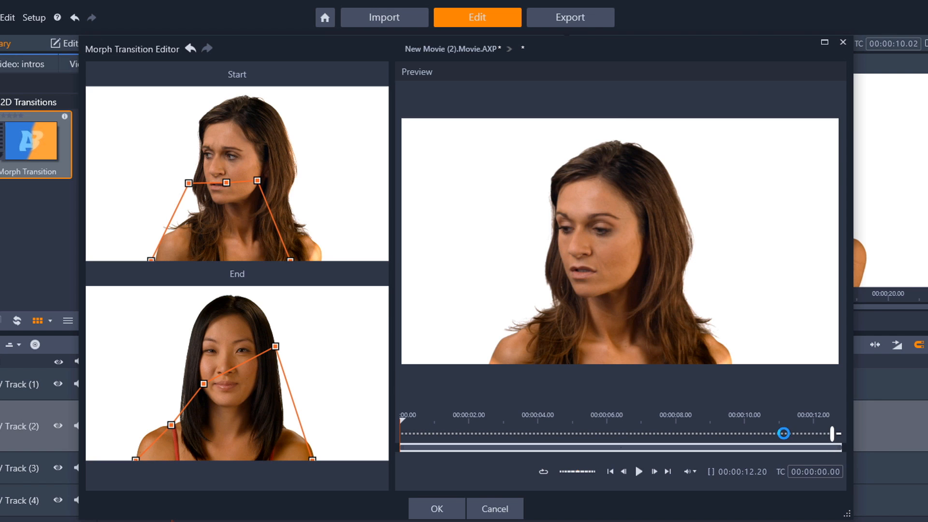
Scrub the morph preview near its end to review the default five-node outlines.
left_click_drag(784, 433, 810, 433)
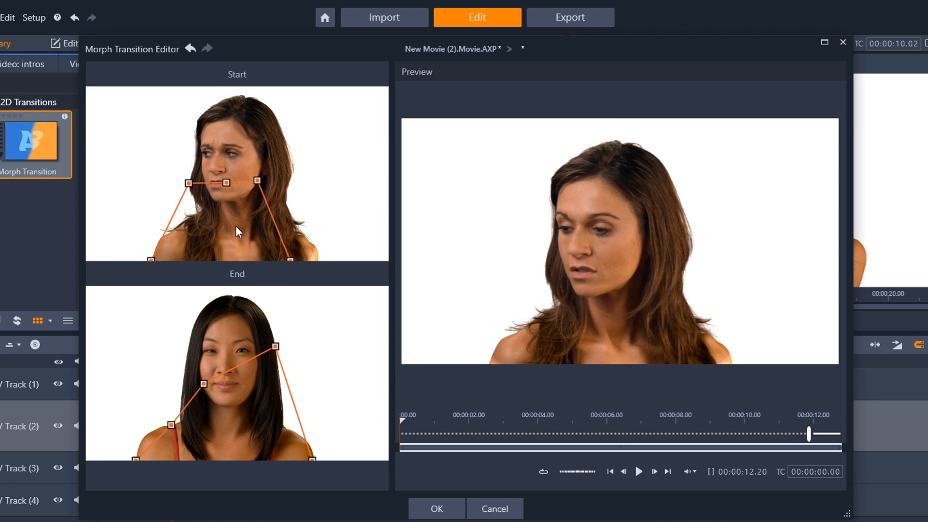
mouse_move(296, 244)
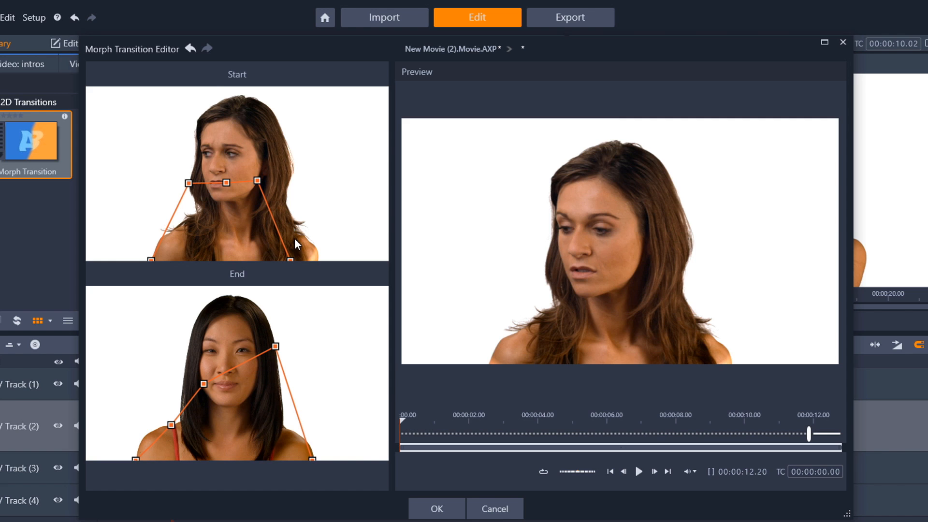
mouse_move(147, 183)
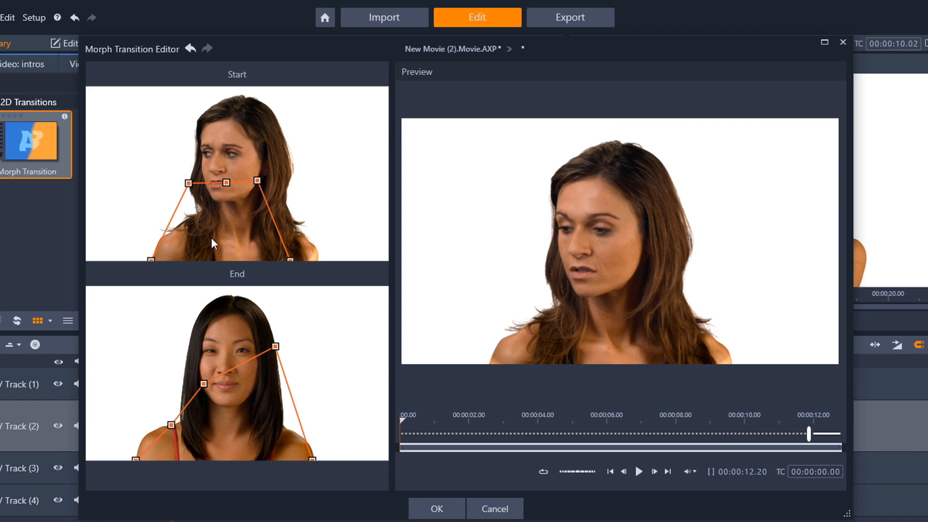
mouse_move(226, 330)
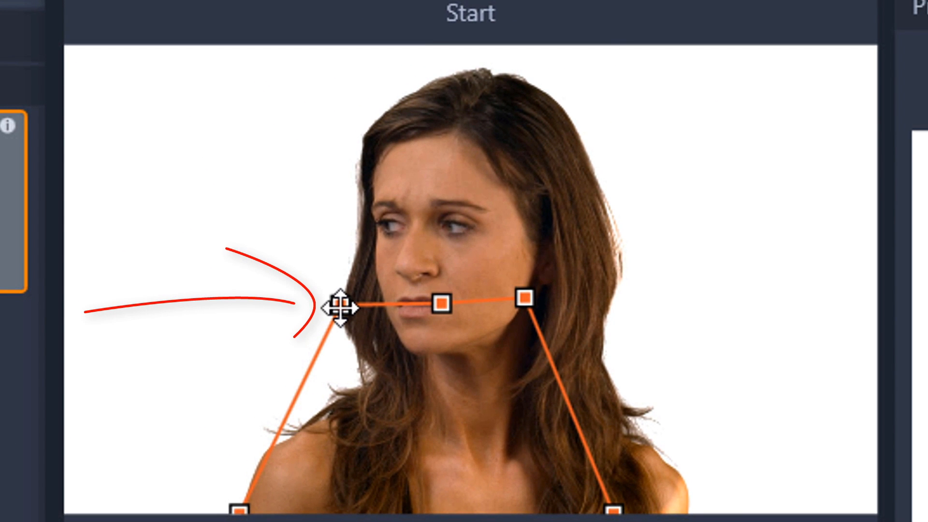
Move the Start clip's nodes onto the first woman's shoulder and left hair edge.
left_click_drag(337, 306, 320, 342)
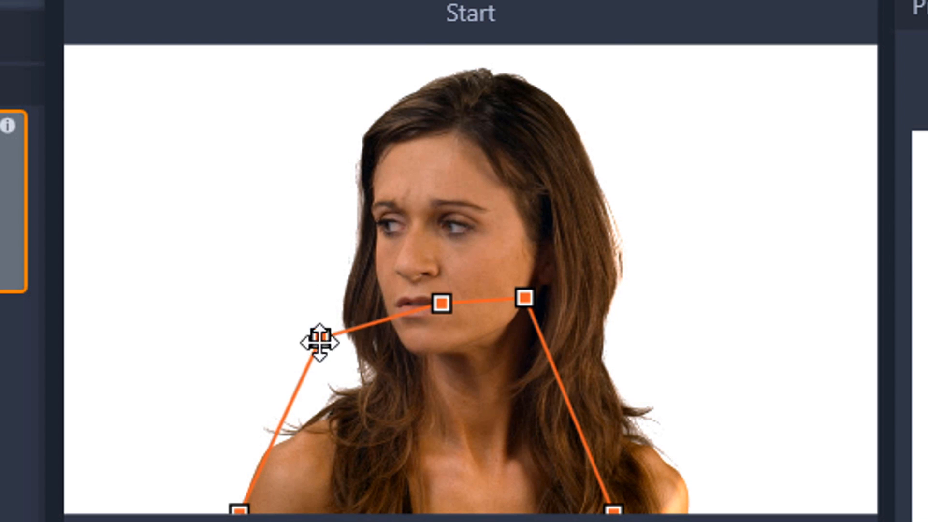
left_click_drag(317, 344, 260, 440)
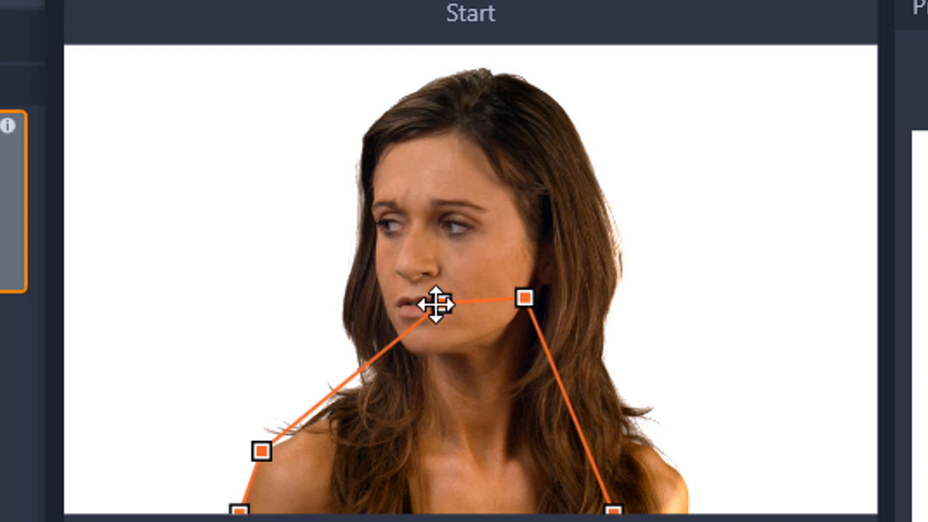
left_click_drag(441, 304, 349, 387)
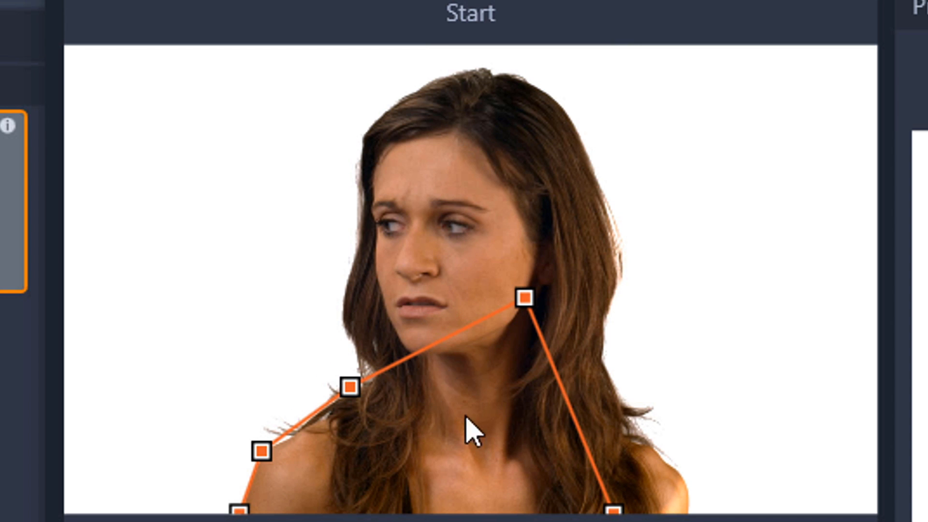
mouse_move(524, 441)
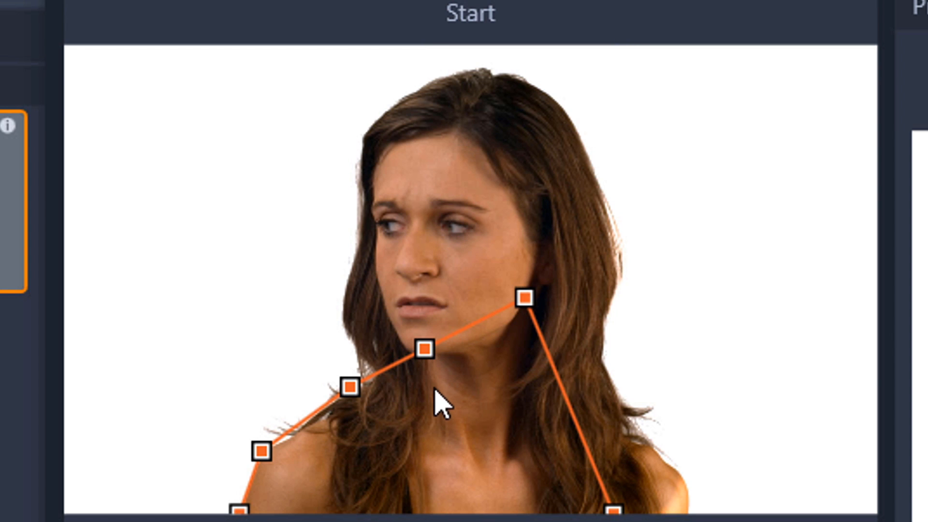
left_click_drag(425, 348, 350, 332)
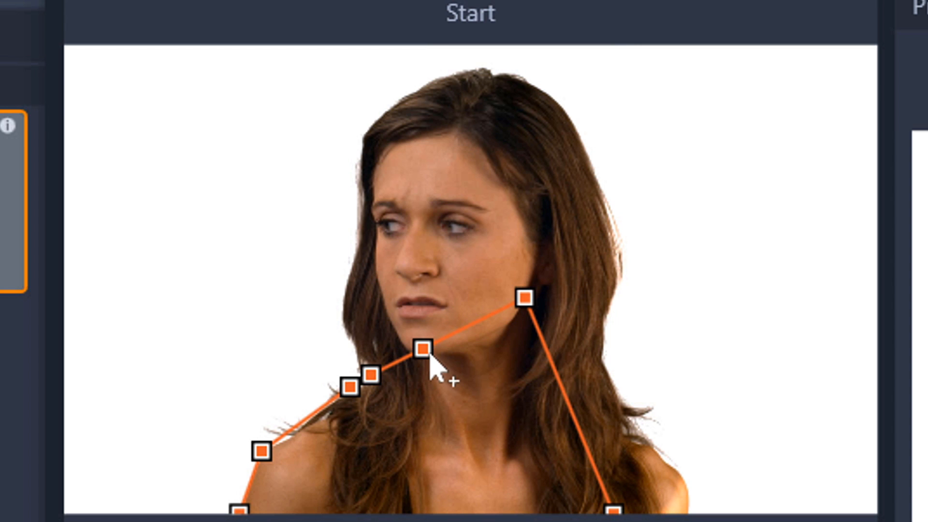
Extend the Start clip's outline up her hair, over her head and down the right side.
left_click_drag(424, 348, 360, 238)
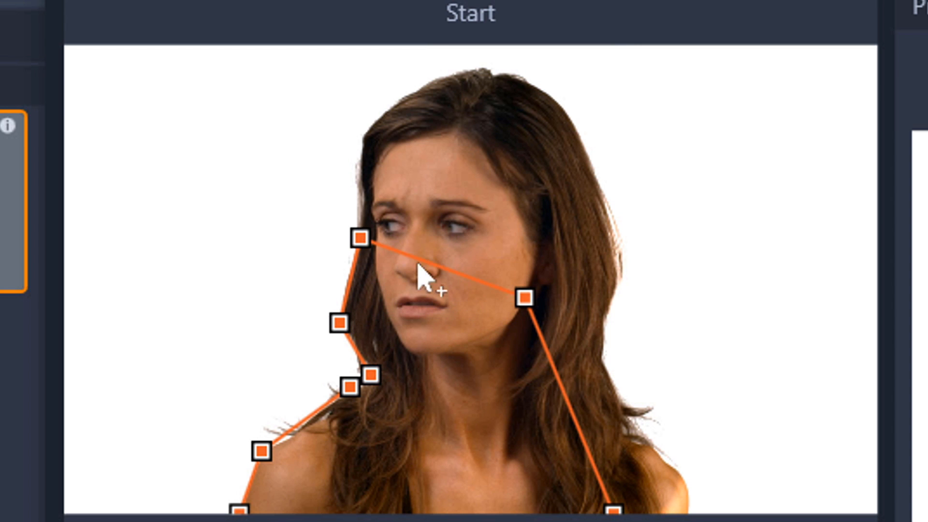
left_click_drag(360, 237, 417, 95)
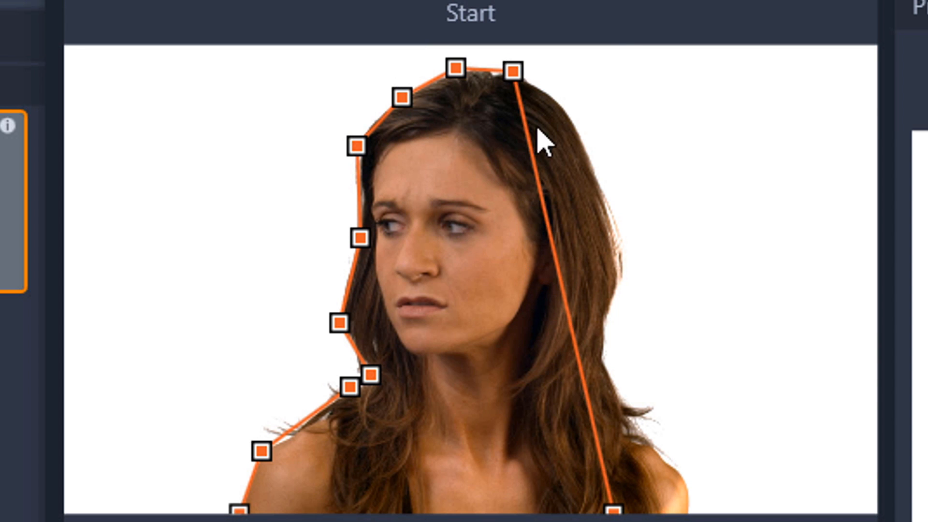
left_click_drag(518, 70, 616, 323)
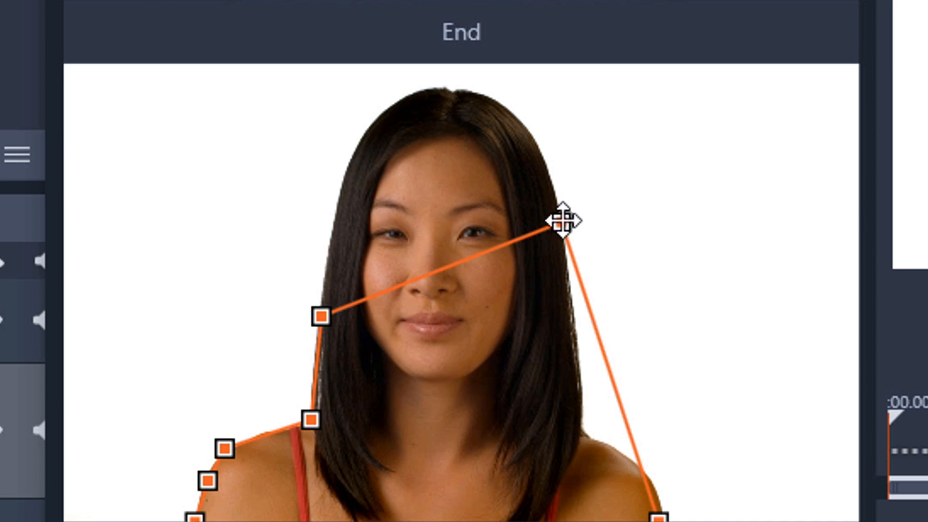
Trace the second woman's hair edge and head with nodes in the End clip.
left_click_drag(565, 222, 478, 89)
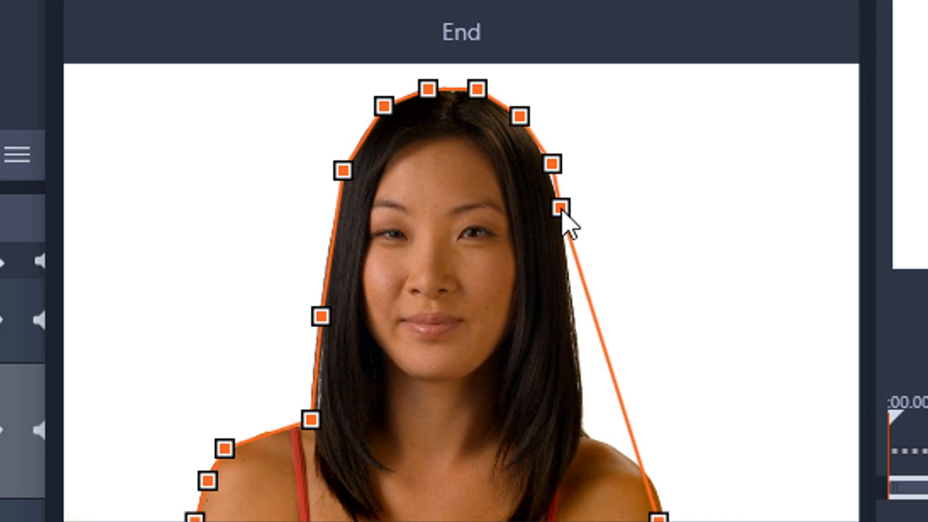
left_click_drag(560, 207, 583, 425)
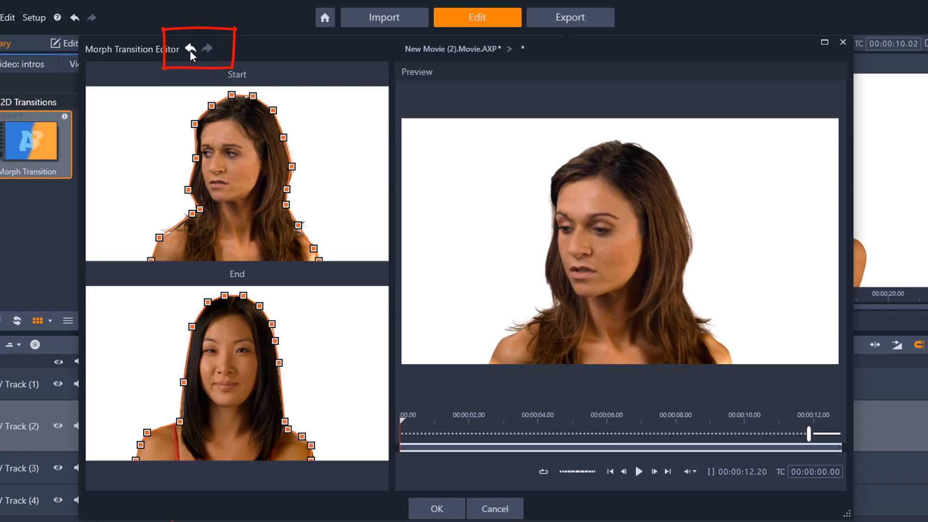
mouse_move(210, 60)
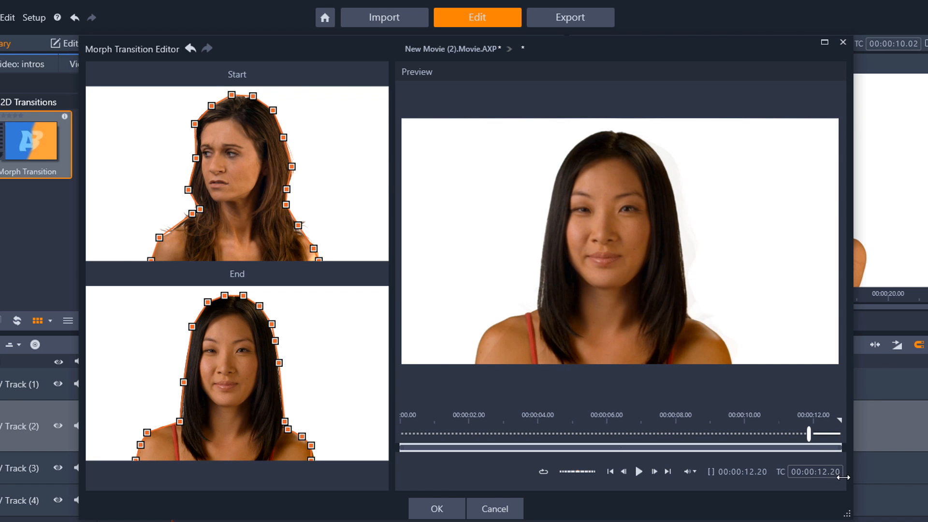
left_click_drag(809, 434, 800, 424)
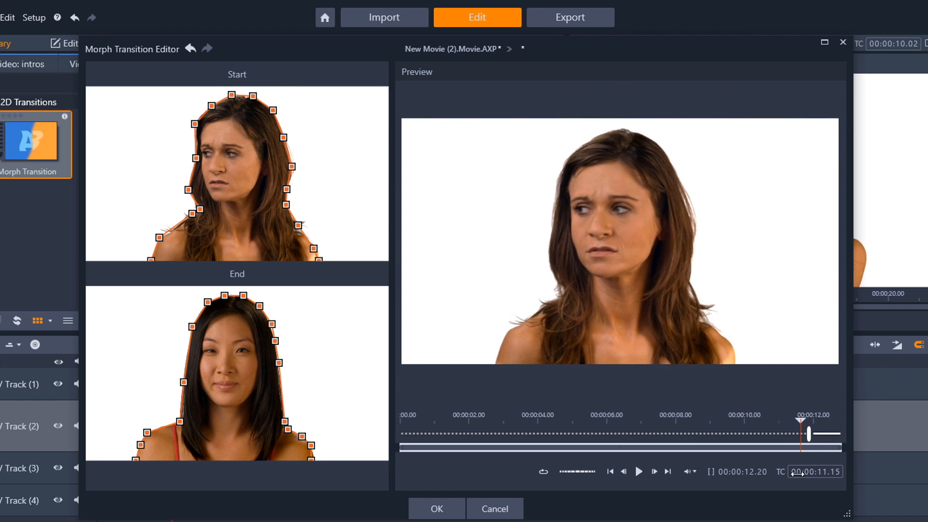
left_click_drag(808, 434, 823, 434)
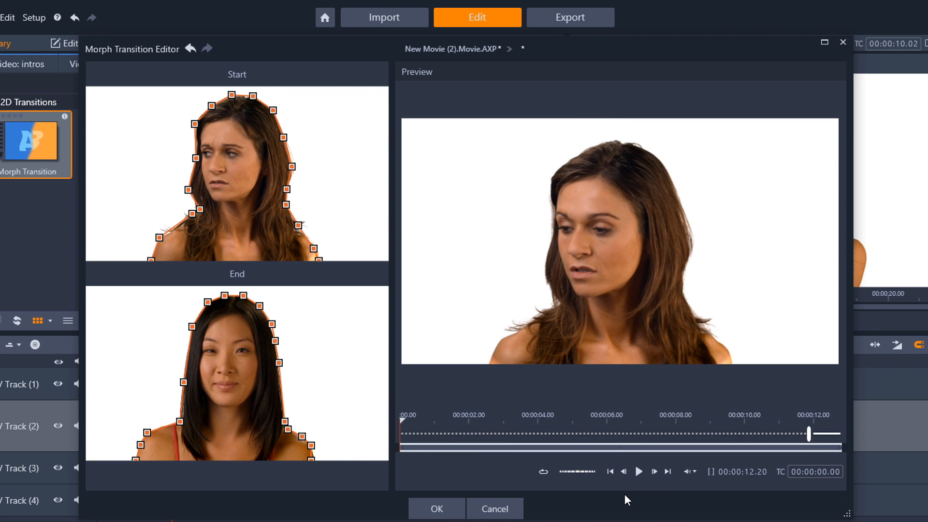
mouse_move(733, 401)
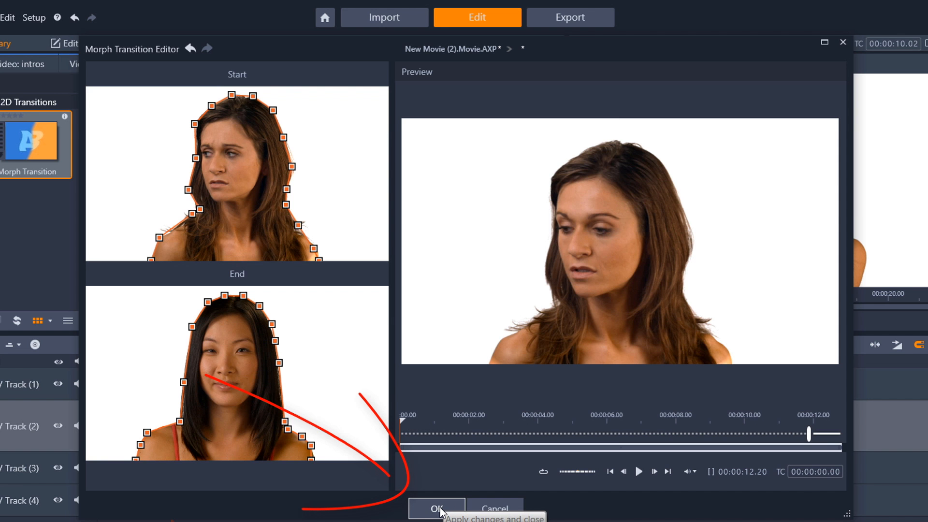
Apply the node edits, confirm the morph settings and play the movie through the transition.
left_click(436, 509)
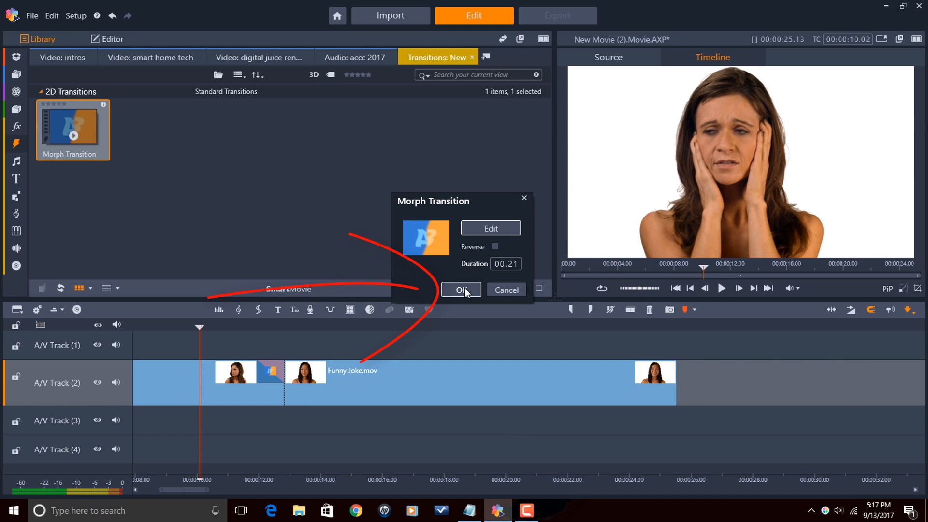
left_click(462, 290)
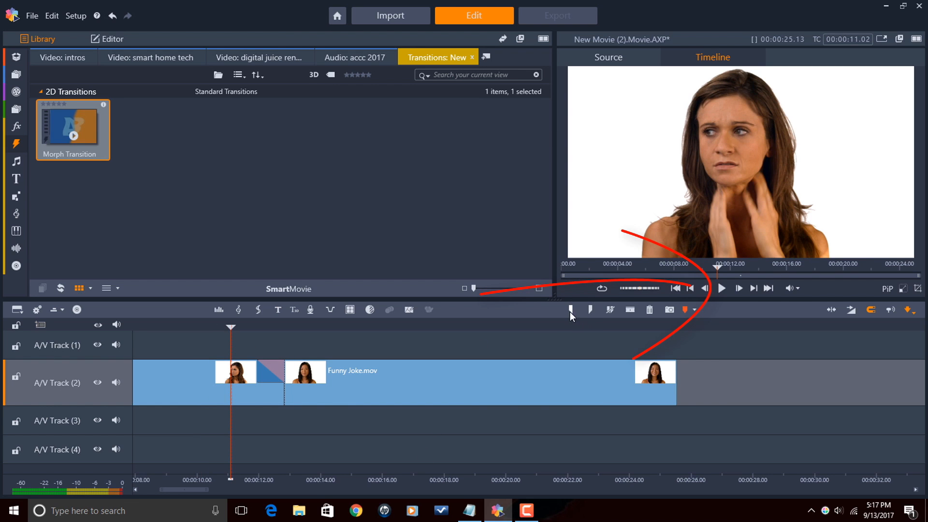
mouse_move(721, 288)
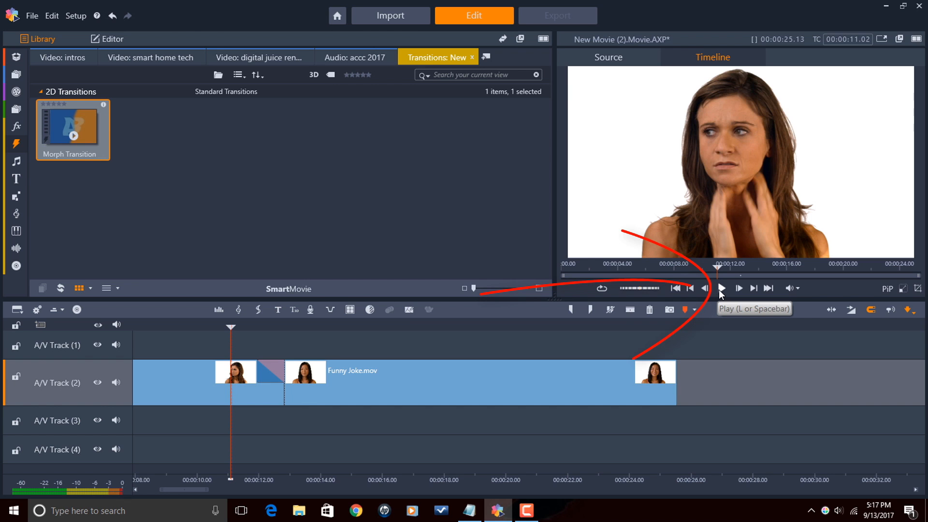
left_click(354, 510)
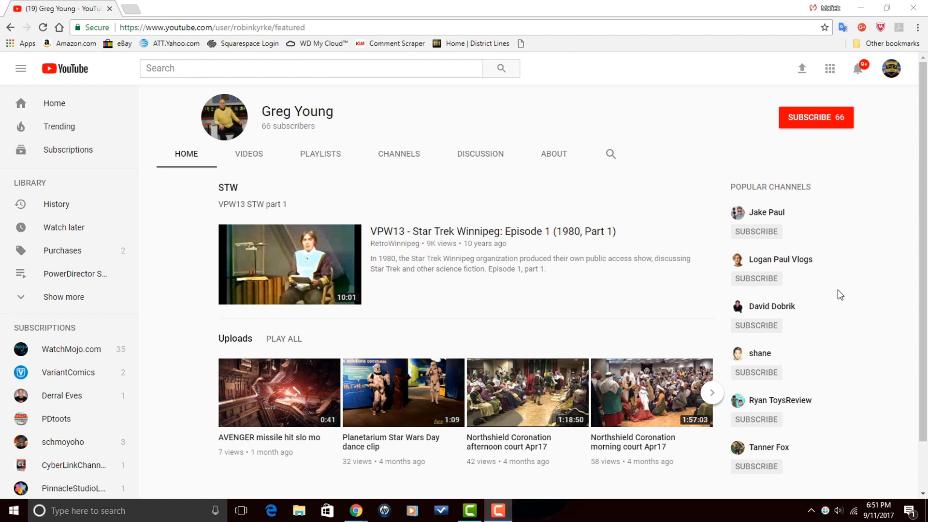
left_click(249, 154)
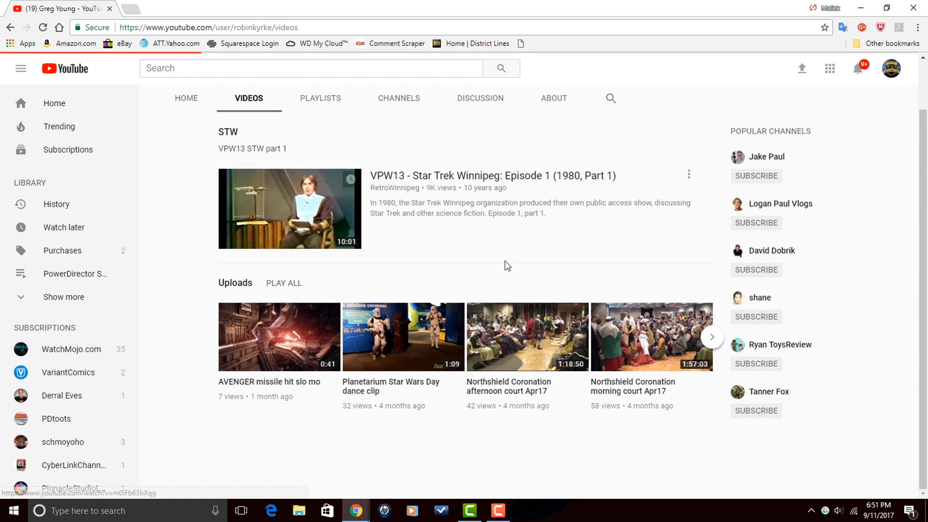
scroll("down", 3)
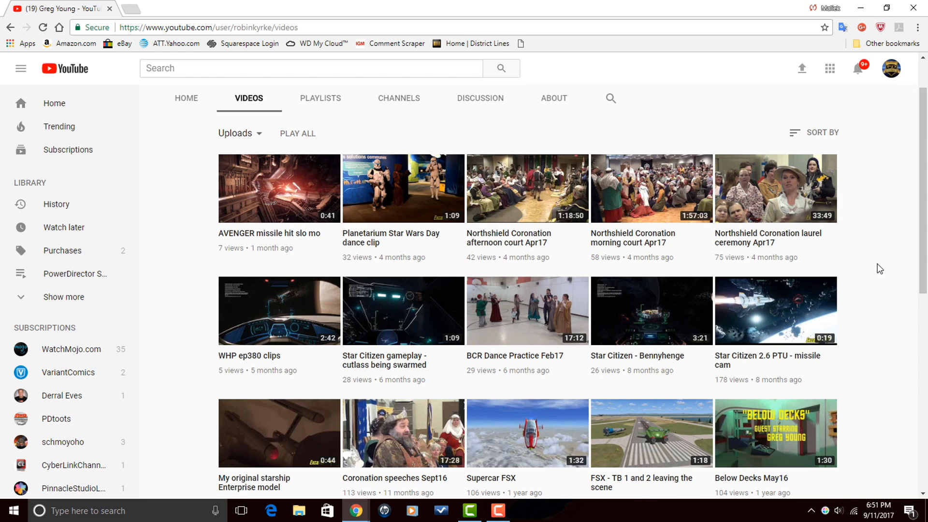
scroll("down", 3)
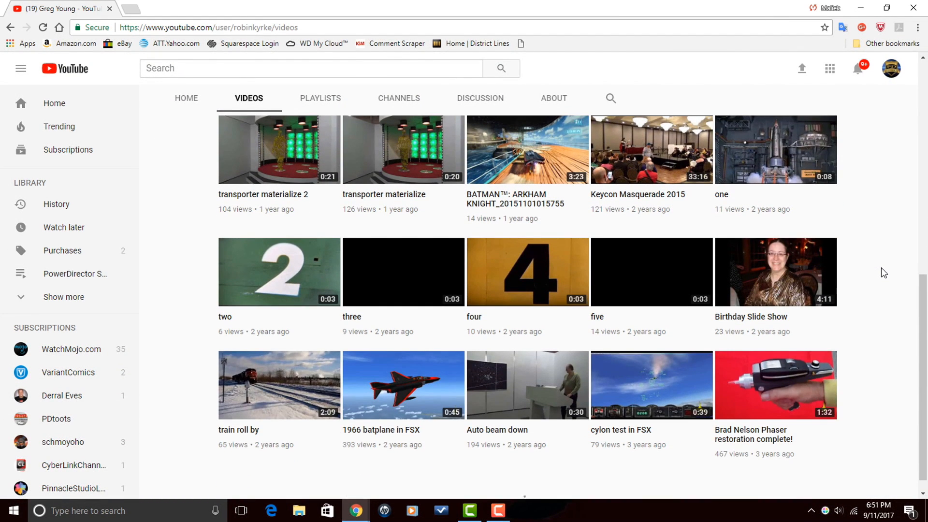
scroll("down", 3)
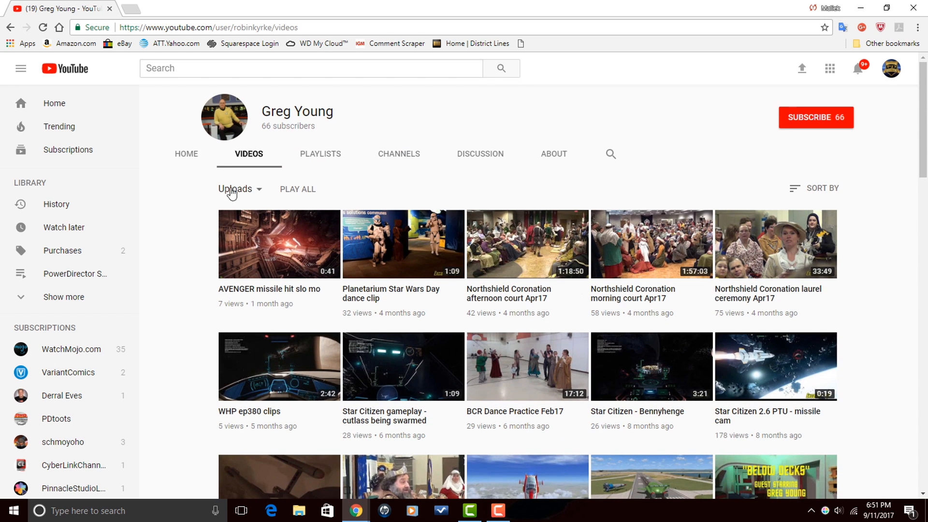
left_click(187, 154)
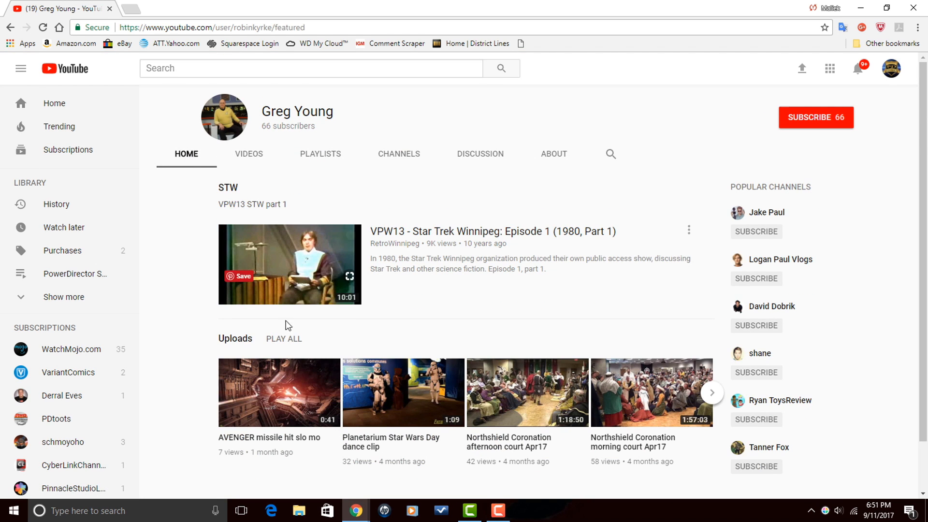